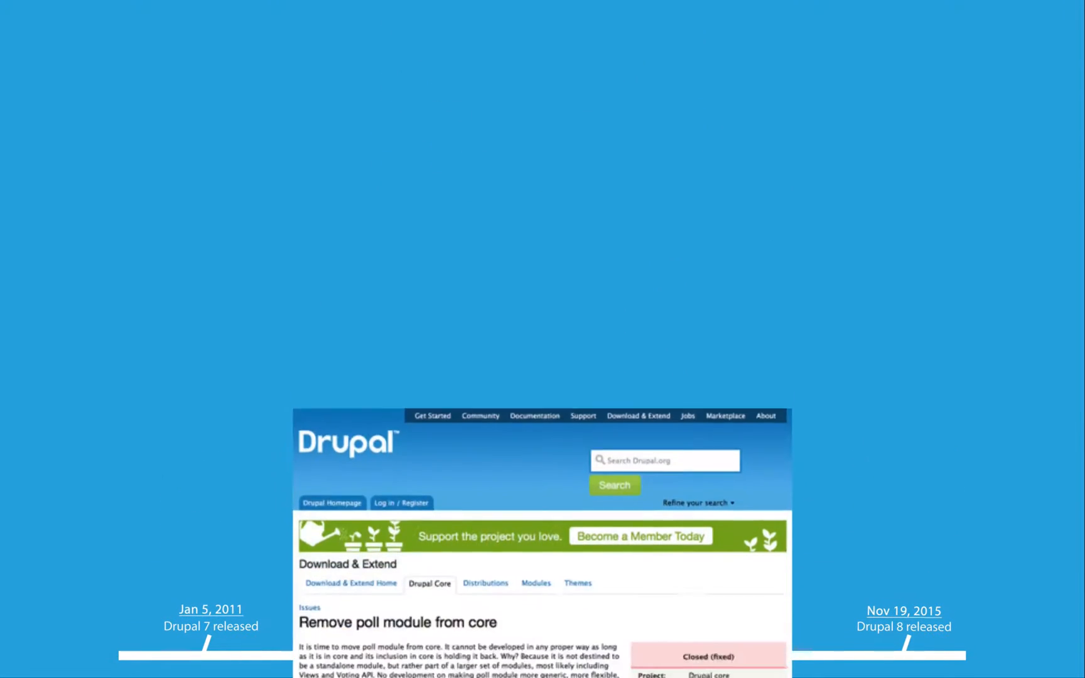
- Scroll through the 'Remove poll module from core' issue comments
{"action": "scroll", "scroll_direction": "down", "scroll_amount": 3}
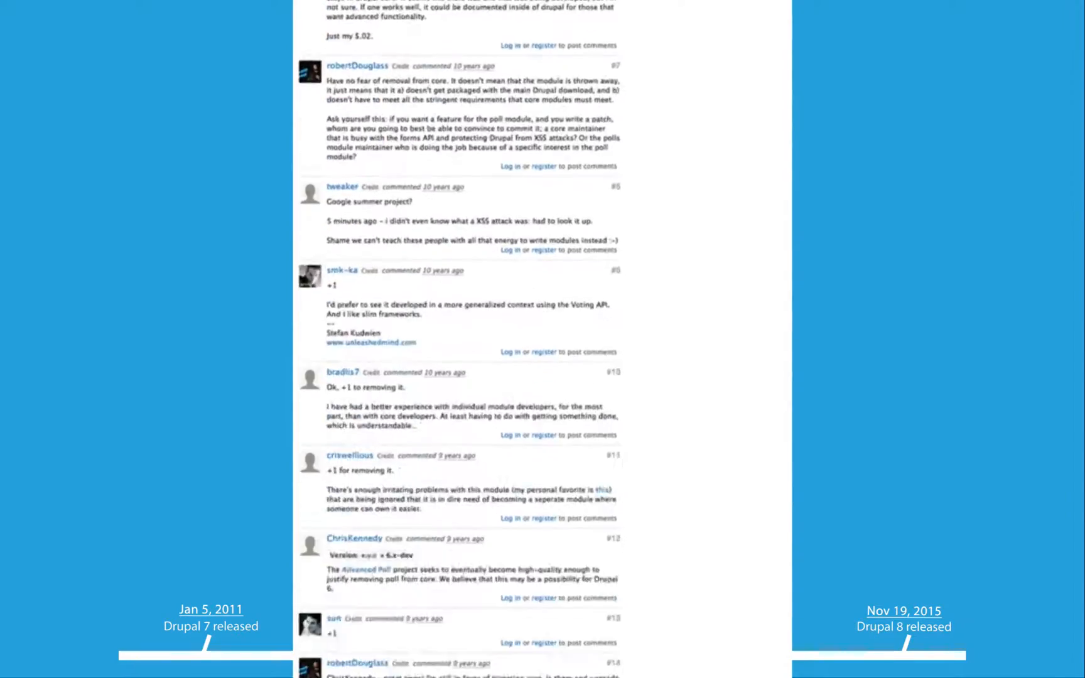
{"action": "scroll", "scroll_direction": "down", "scroll_amount": 3}
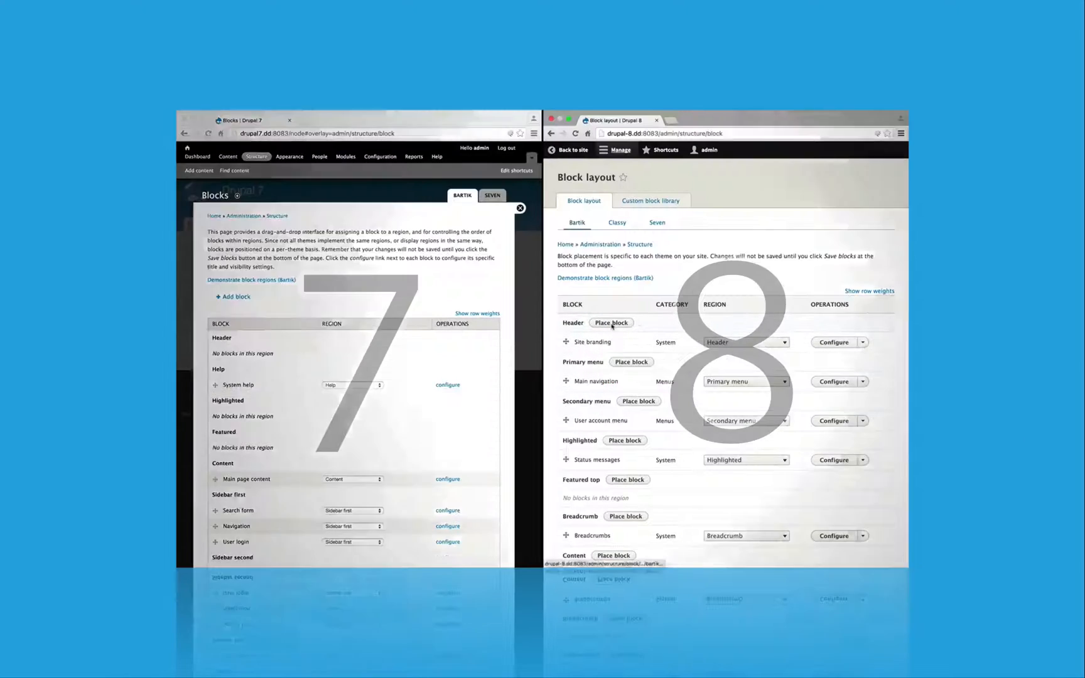
- Place the Breadcrumbs block in the Drupal 8 Header region and save it
{"action": "left_click", "coordinate": [611, 322]}
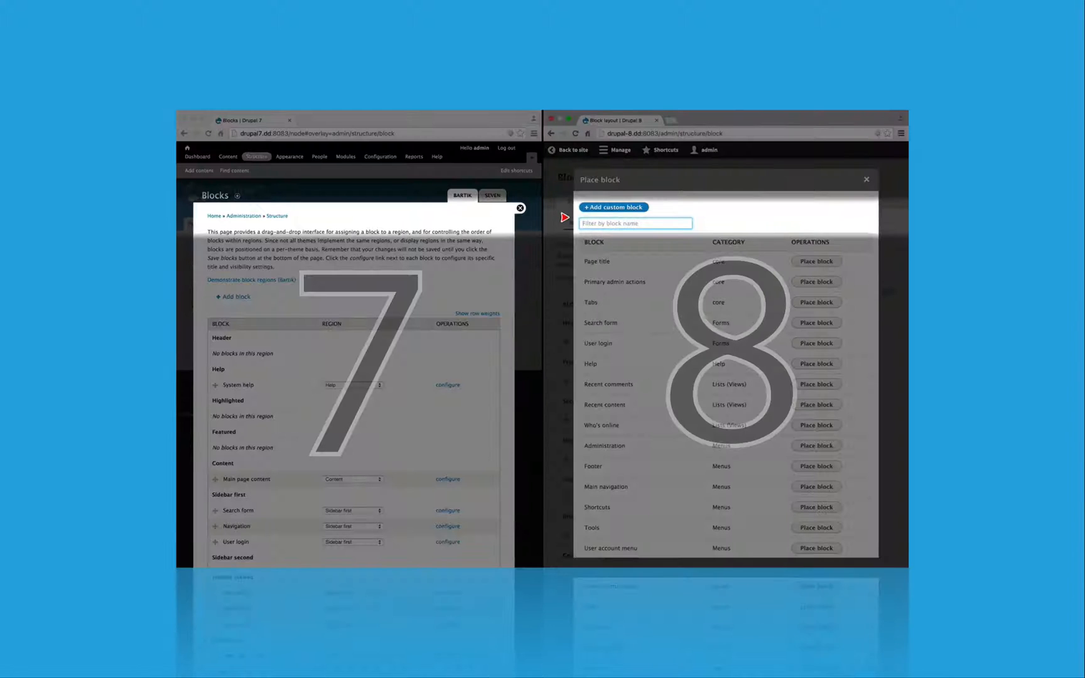
{"action": "type", "text": "brea"}
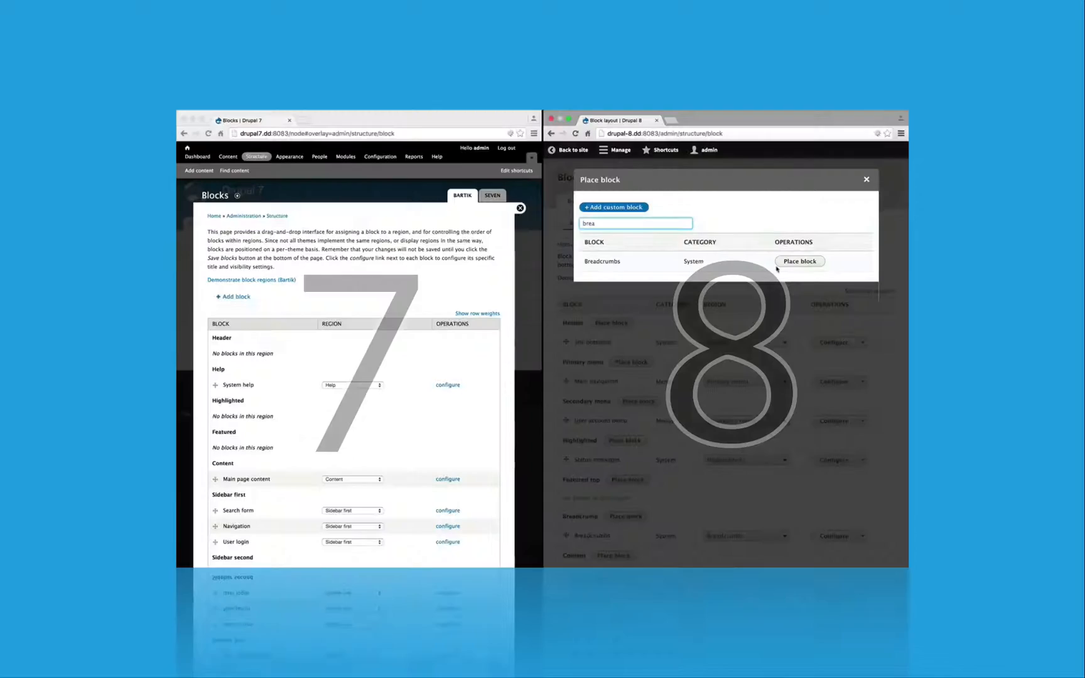
{"action": "left_click", "coordinate": [800, 260]}
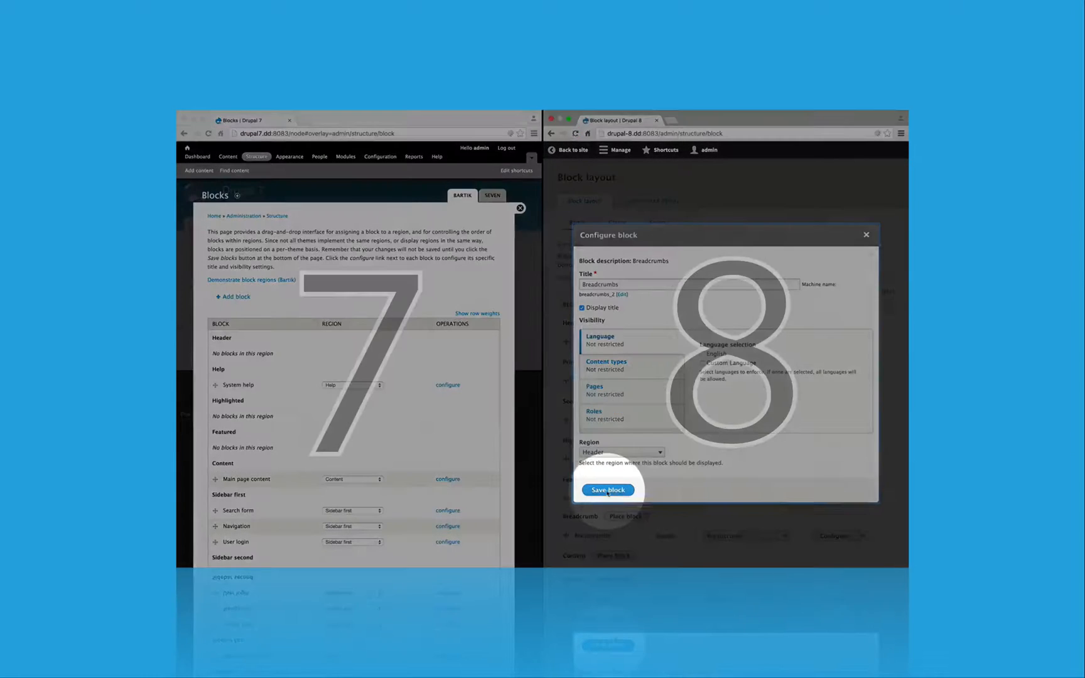
{"action": "left_click", "coordinate": [608, 489]}
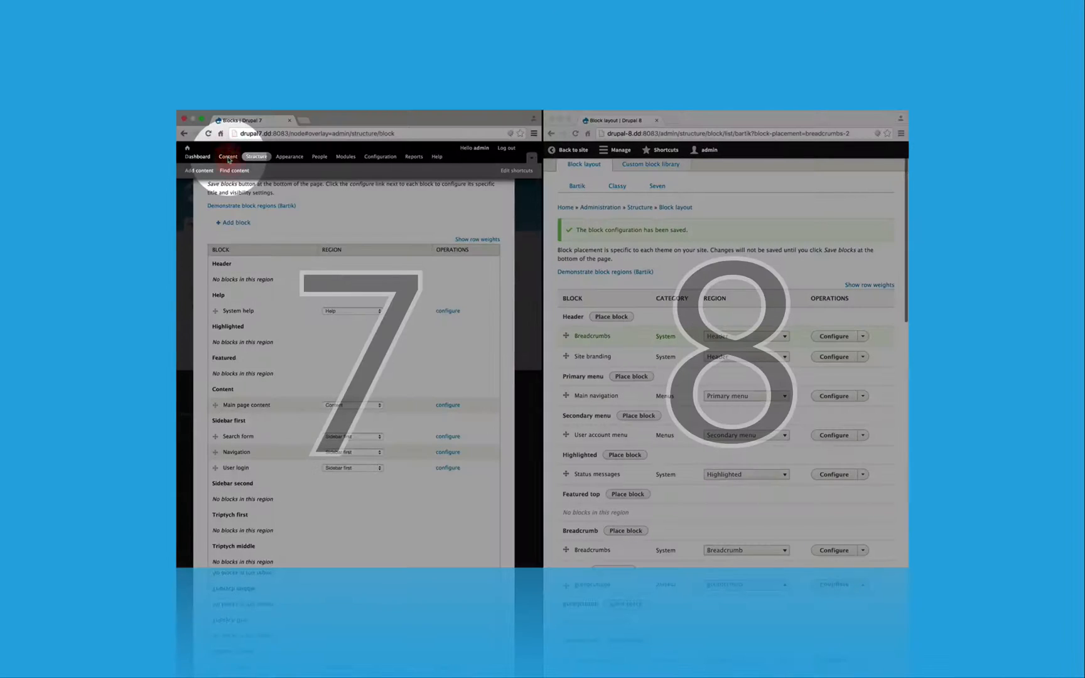
- Open Create Article in Drupal 7 and Drupal 8, then type 'Here' in the Drupal 8 body
{"action": "left_click", "coordinate": [199, 170]}
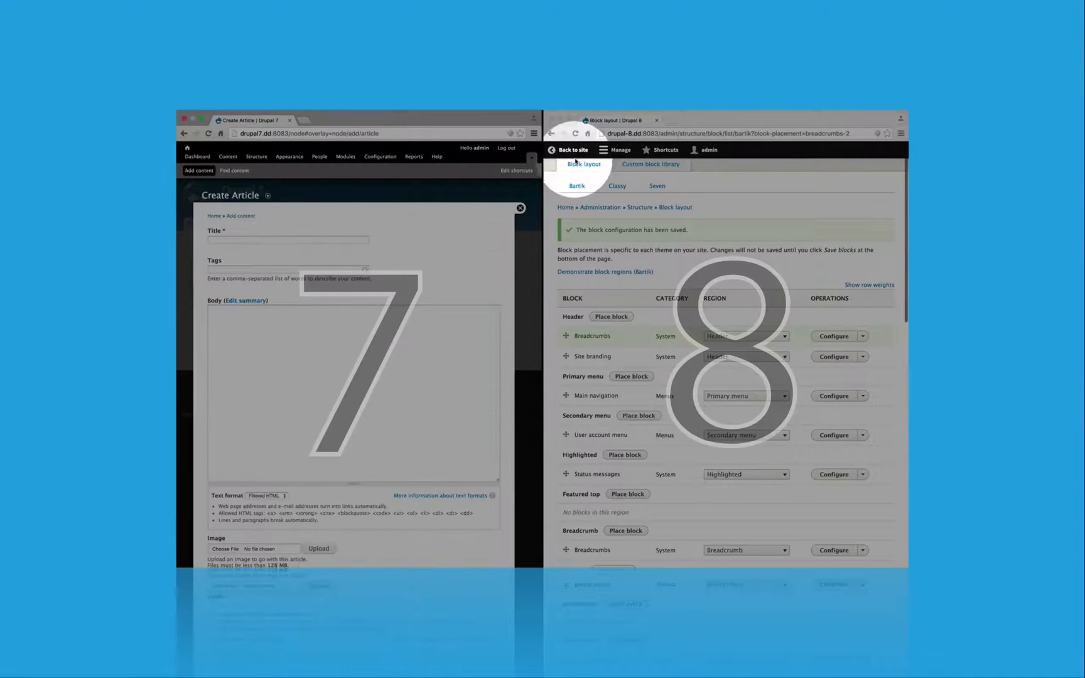
{"action": "left_click", "coordinate": [619, 149]}
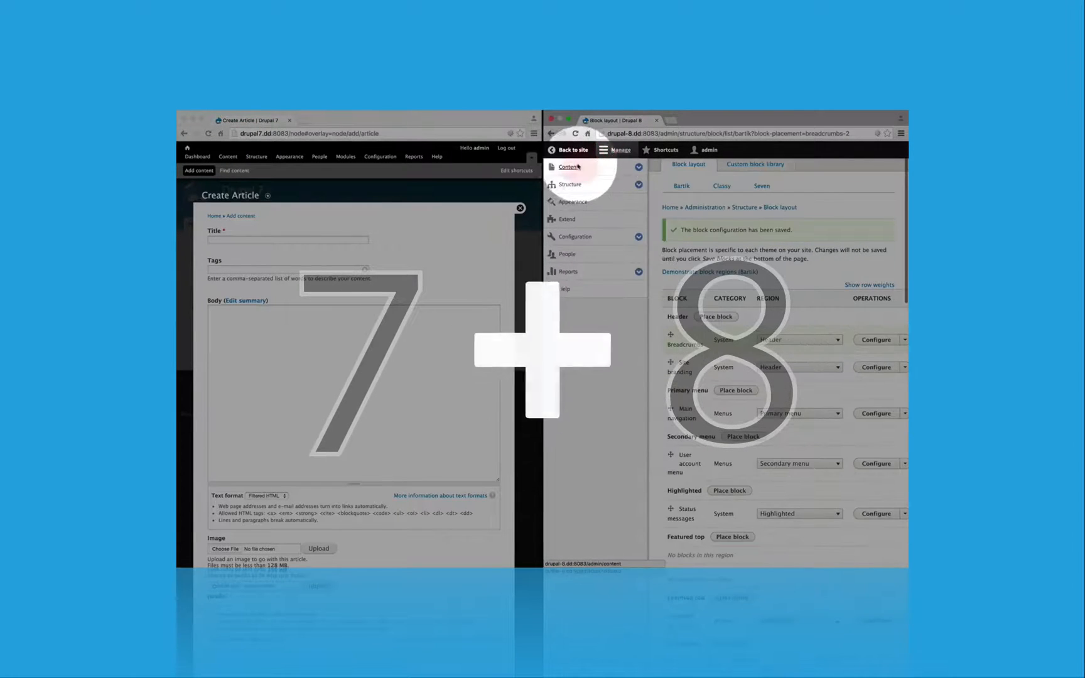
{"action": "left_click", "coordinate": [568, 168]}
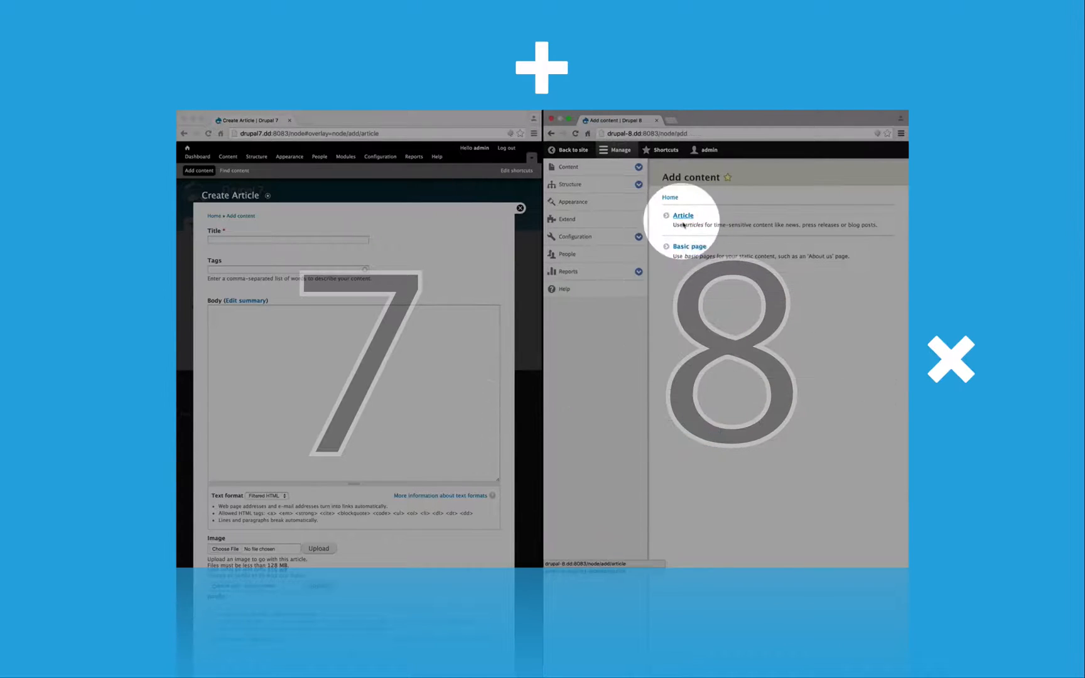
{"action": "left_click", "coordinate": [683, 215]}
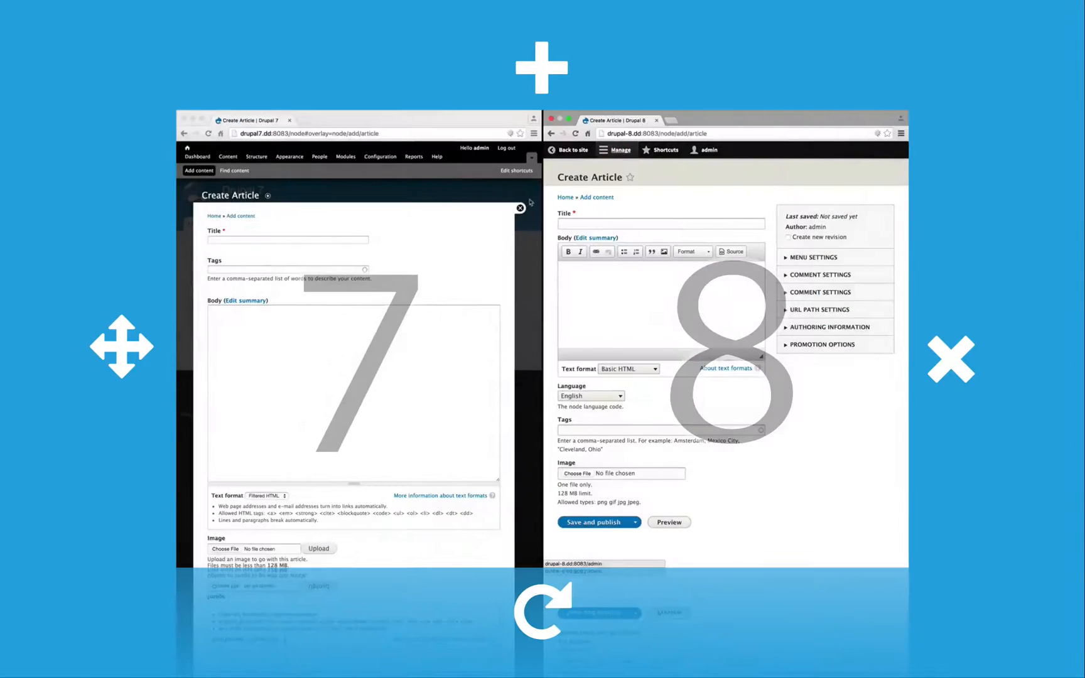
{"action": "type", "text": "Here"}
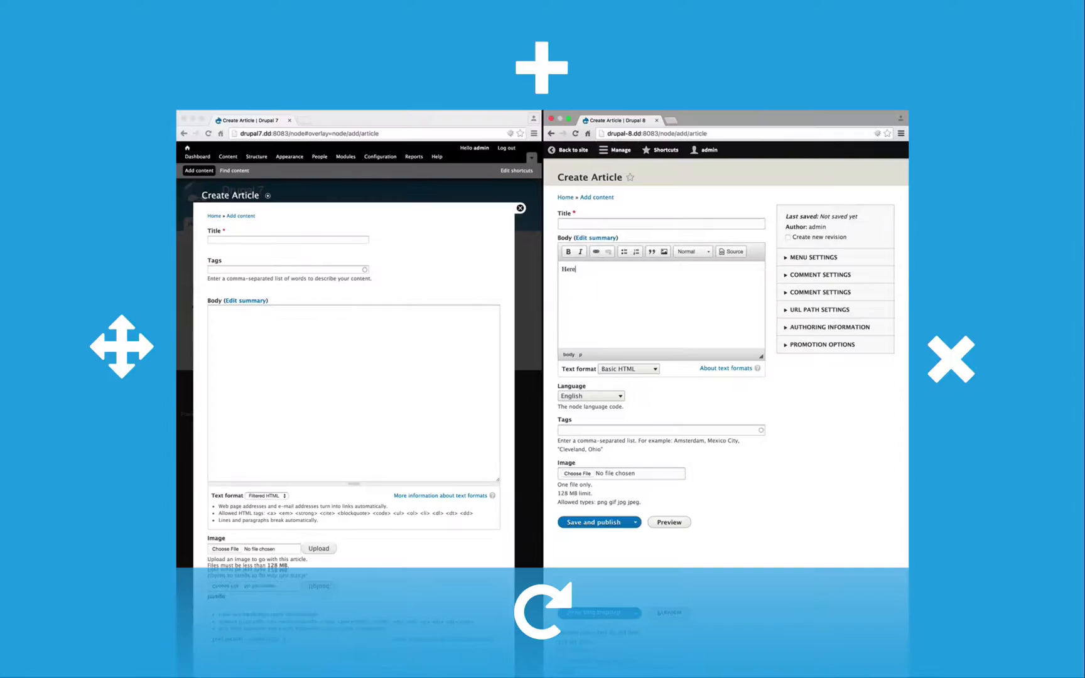